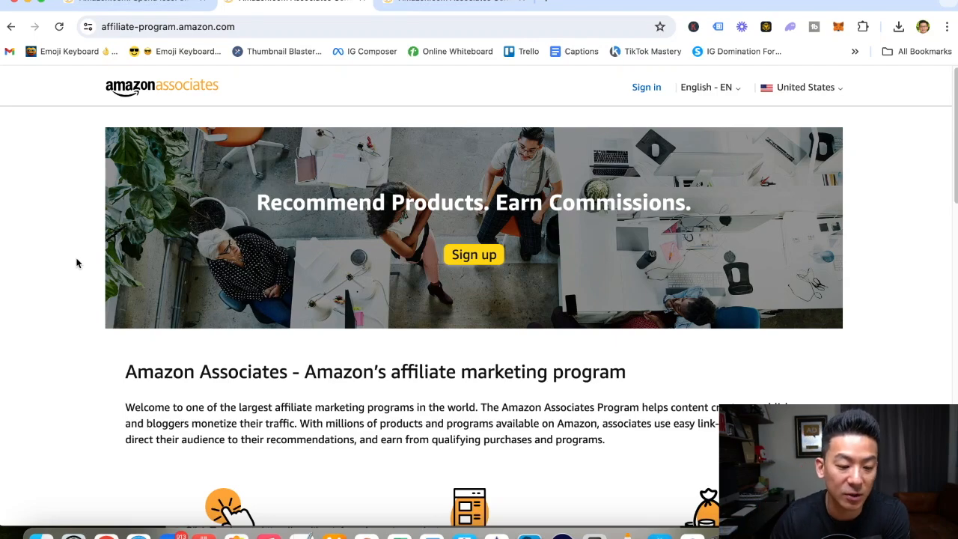
- Scroll the Associates page past the three steps to the FAQ and Sign up banner
{"action": "scroll", "scroll_direction": "down", "scroll_amount": 3}
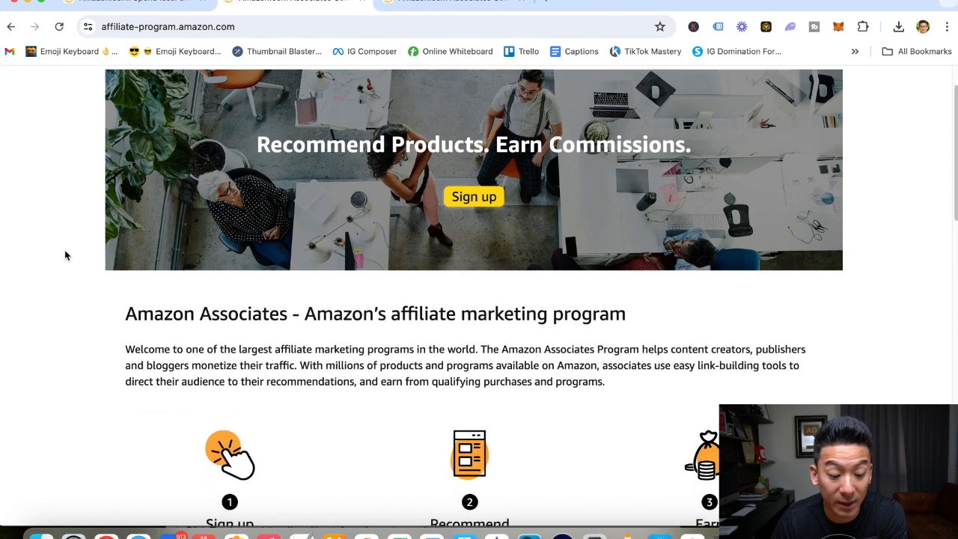
{"action": "scroll", "scroll_direction": "down", "scroll_amount": 3}
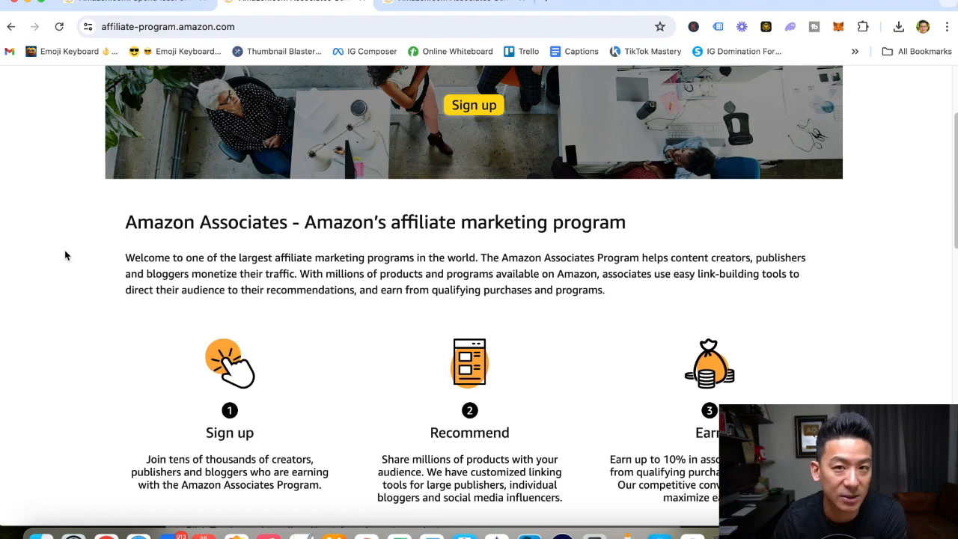
{"action": "scroll", "scroll_direction": "down", "scroll_amount": 3}
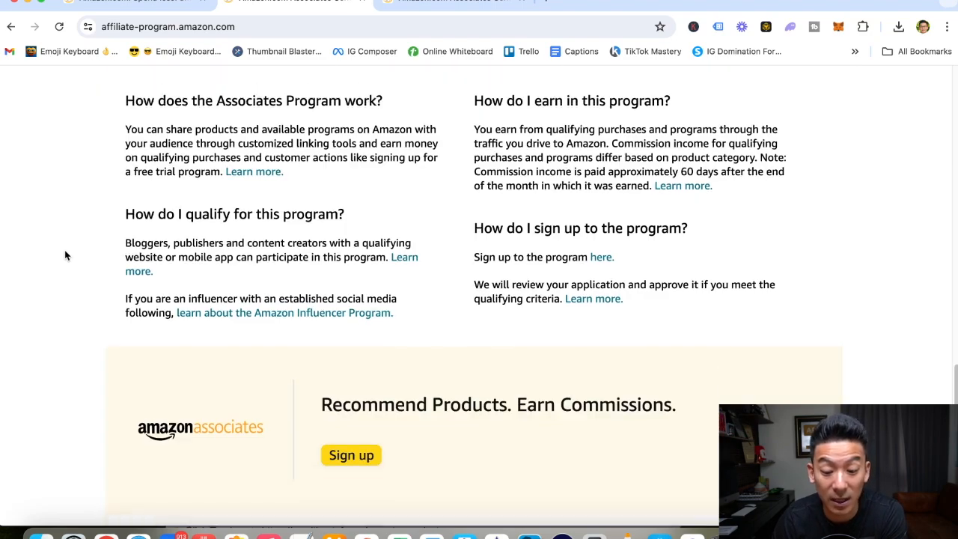
{"action": "scroll", "scroll_direction": "up", "scroll_amount": 3}
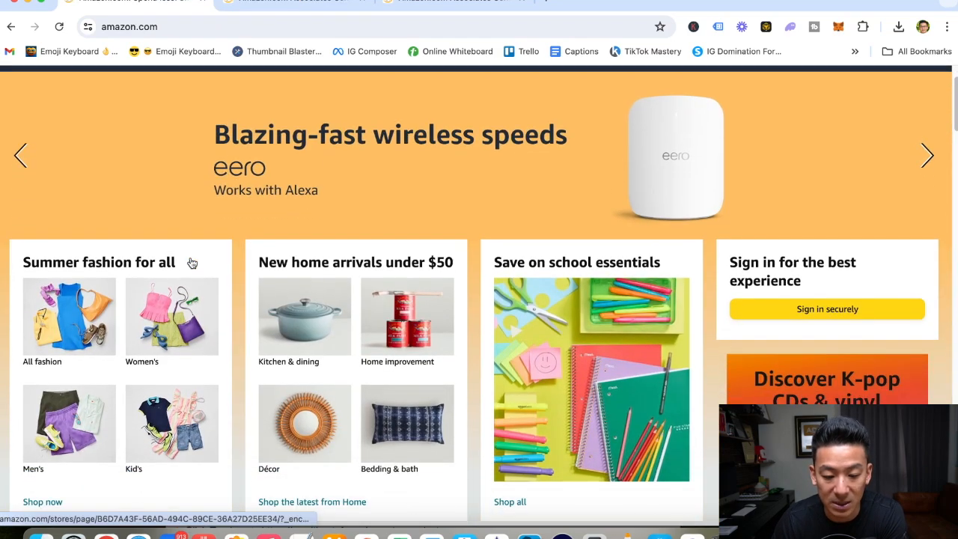
- Scroll the Amazon.com homepage through the cell phone and computer best-seller rows
{"action": "scroll", "scroll_direction": "down", "scroll_amount": 3}
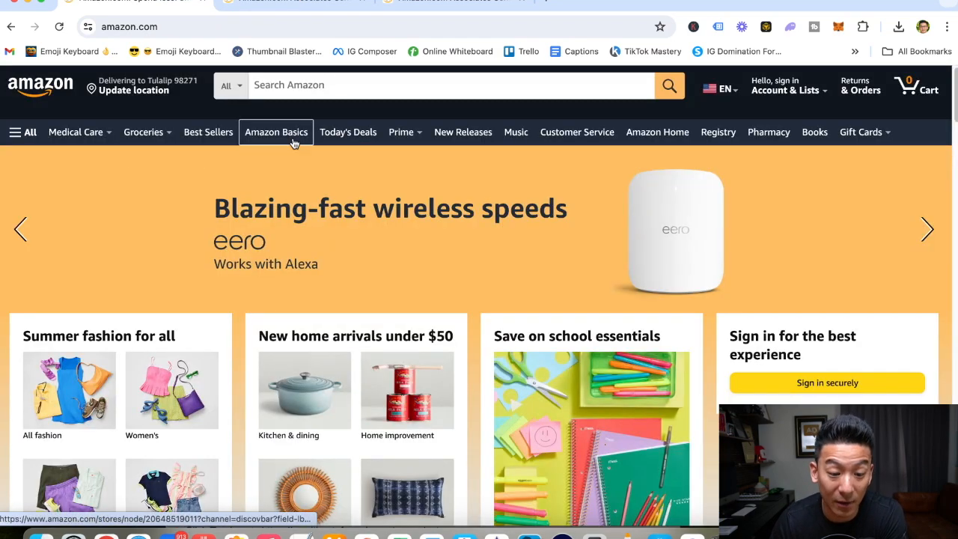
{"action": "mouse_move", "coordinate": [463, 132]}
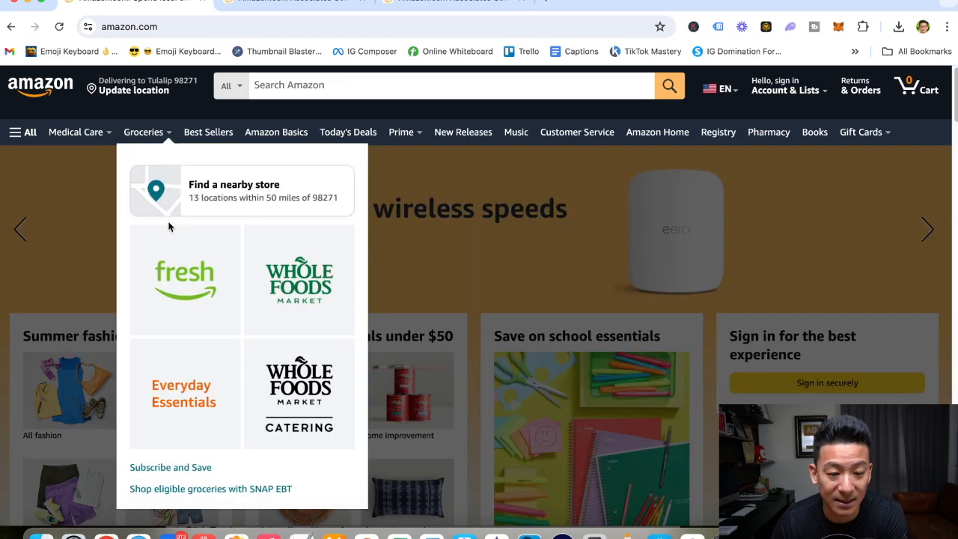
{"action": "mouse_move", "coordinate": [276, 132]}
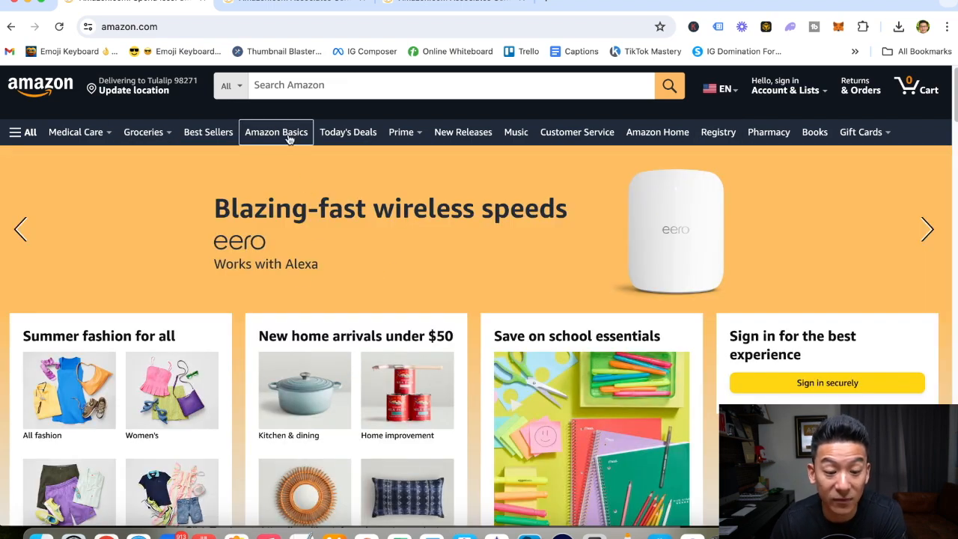
{"action": "scroll", "scroll_direction": "down", "scroll_amount": 3}
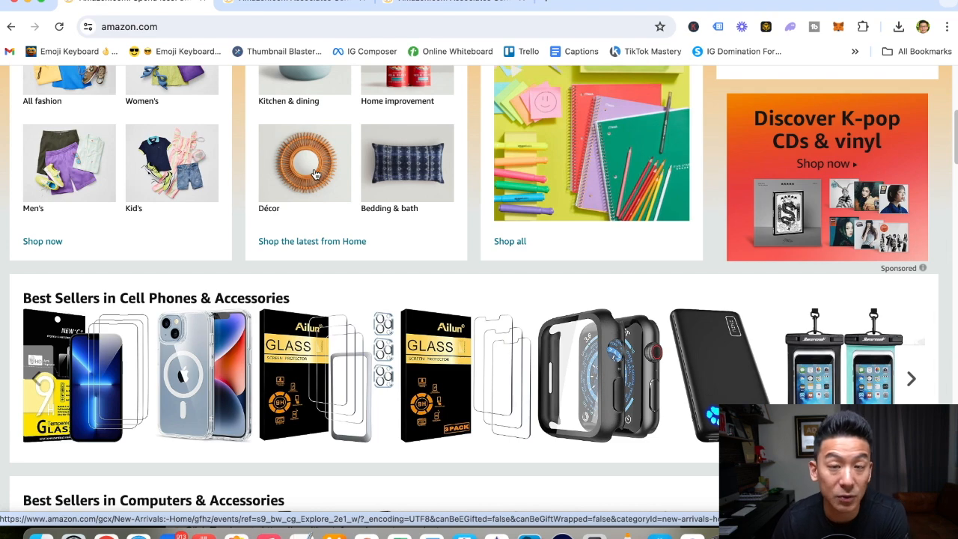
{"action": "mouse_move", "coordinate": [401, 174]}
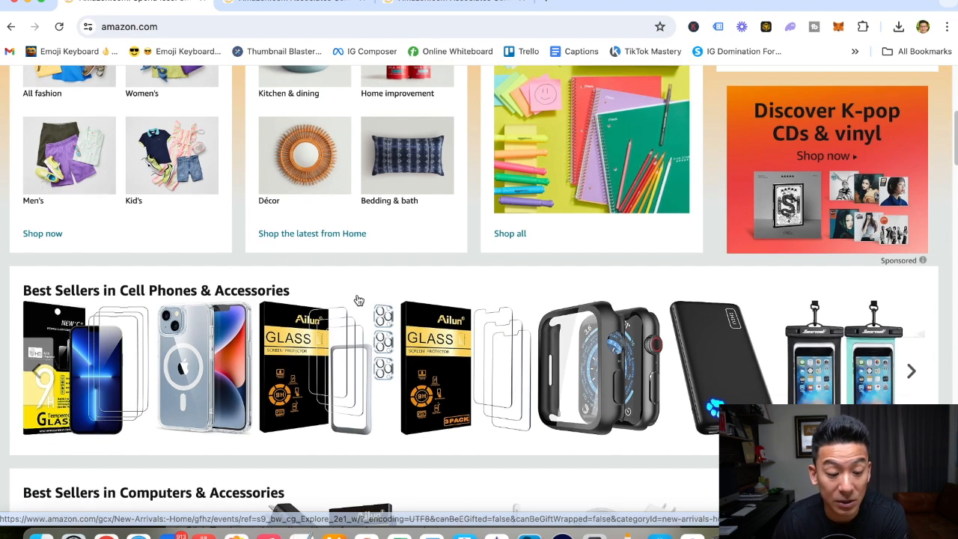
{"action": "scroll", "scroll_direction": "down", "scroll_amount": 3}
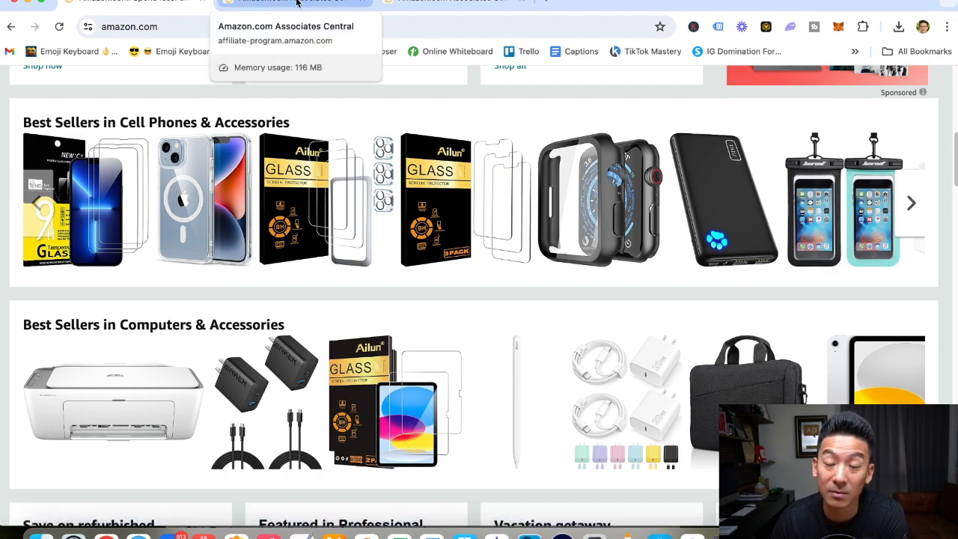
- Return to the Associates Central tab and scroll through its steps, testimonials and FAQ
{"action": "left_click", "coordinate": [292, 3]}
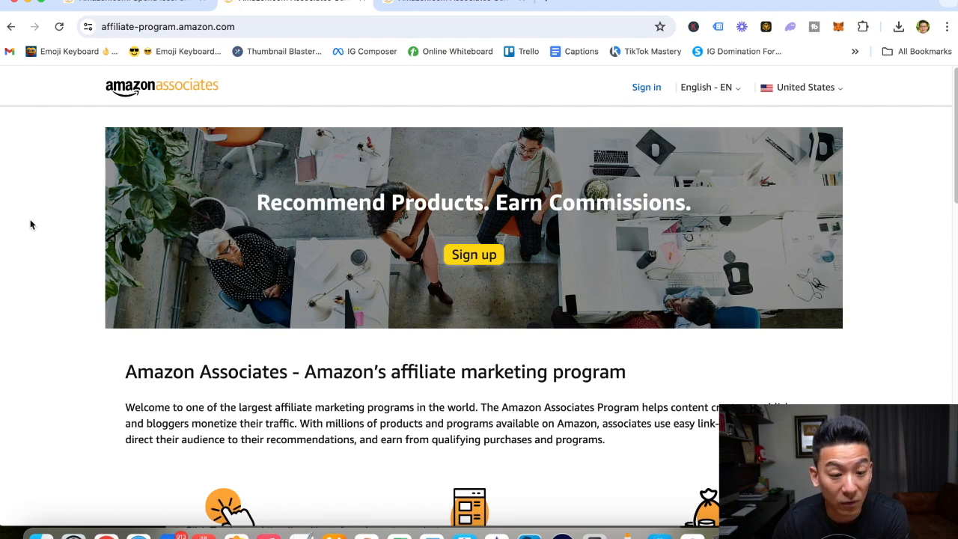
{"action": "scroll", "scroll_direction": "down", "scroll_amount": 3}
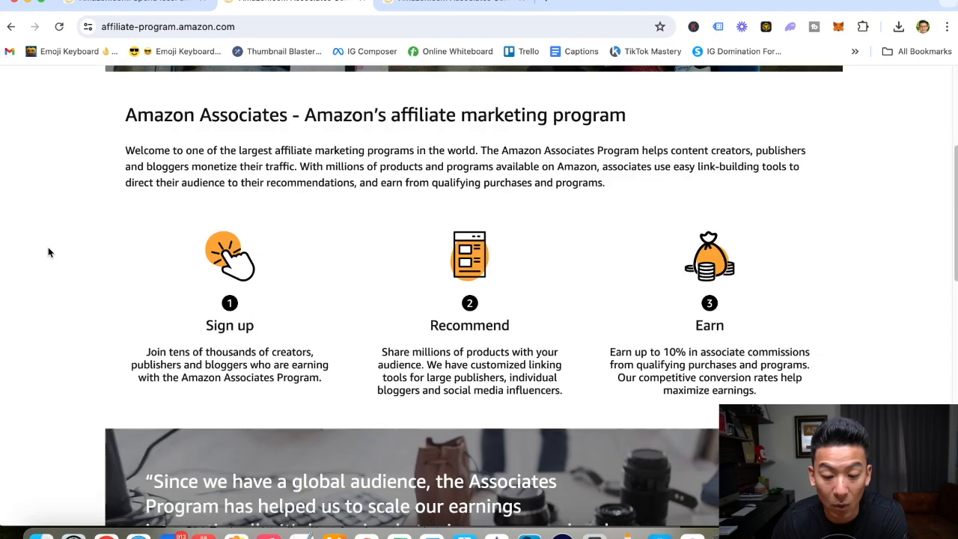
{"action": "scroll", "scroll_direction": "down", "scroll_amount": 3}
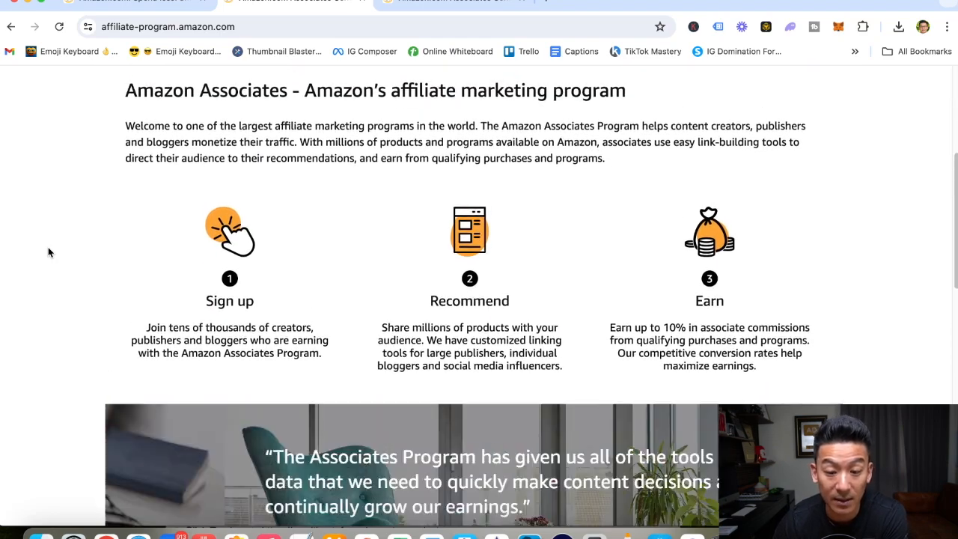
{"action": "scroll", "scroll_direction": "down", "scroll_amount": 3}
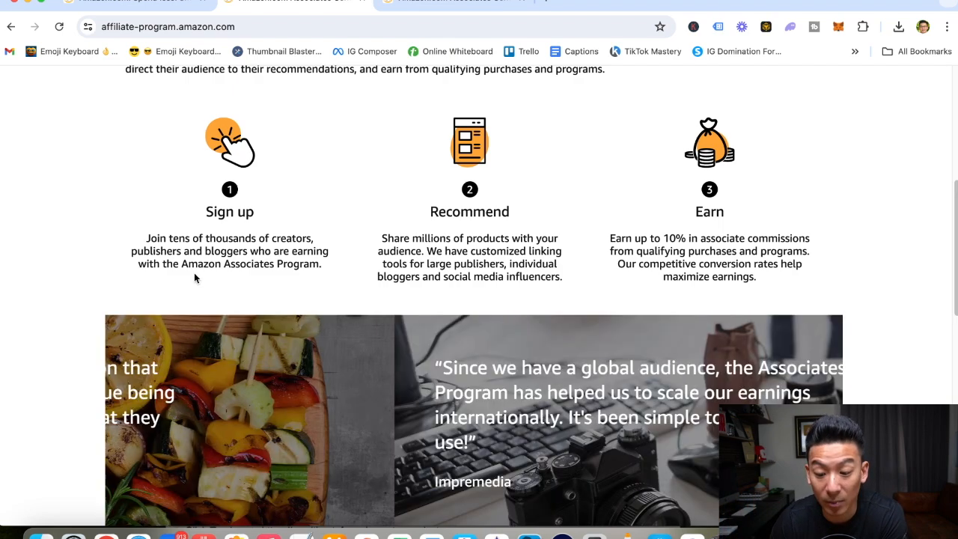
{"action": "scroll", "scroll_direction": "down", "scroll_amount": 3}
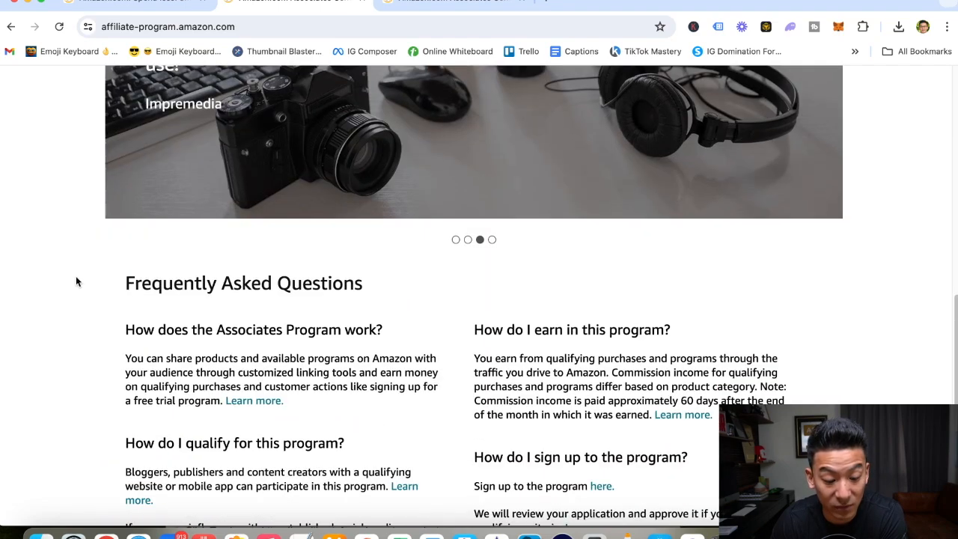
{"action": "scroll", "scroll_direction": "down", "scroll_amount": 3}
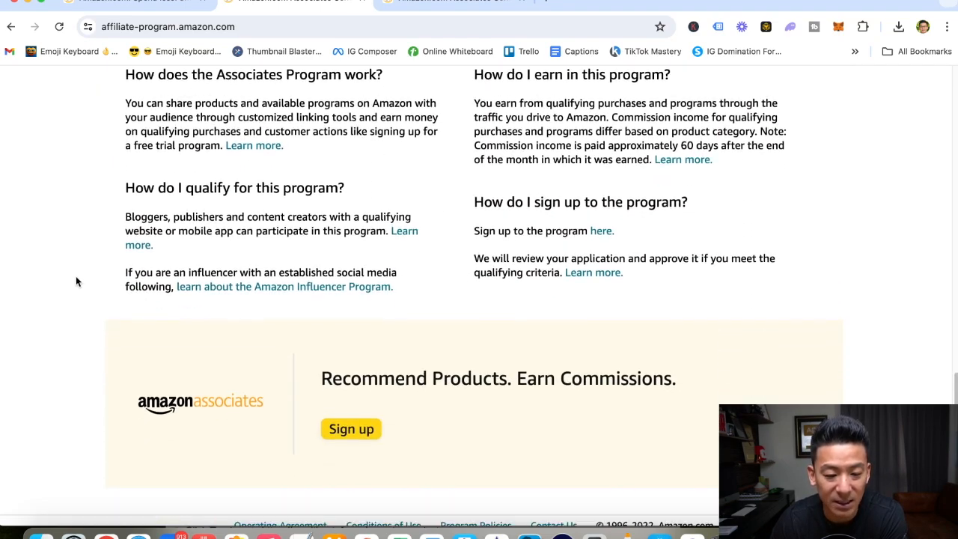
{"action": "scroll", "scroll_direction": "up", "scroll_amount": 3}
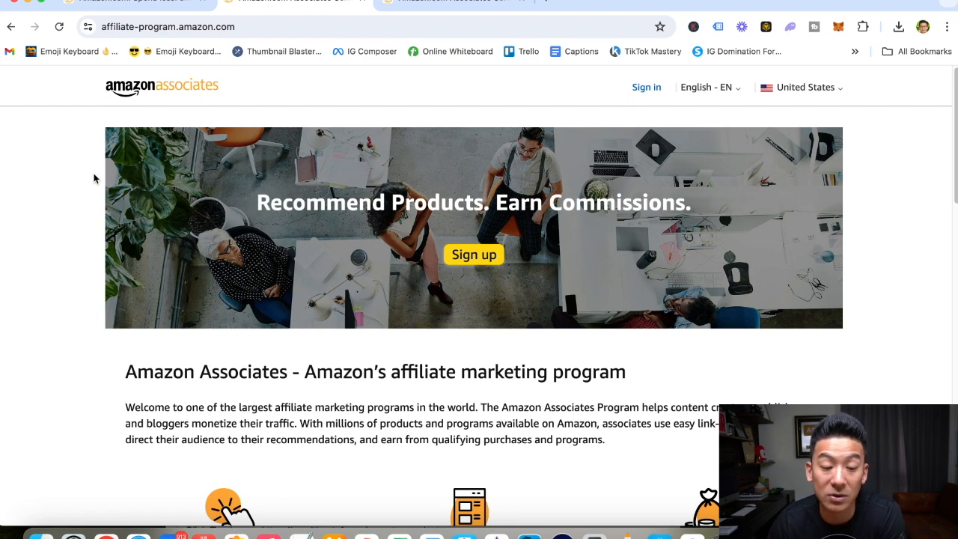
{"action": "mouse_move", "coordinate": [73, 200]}
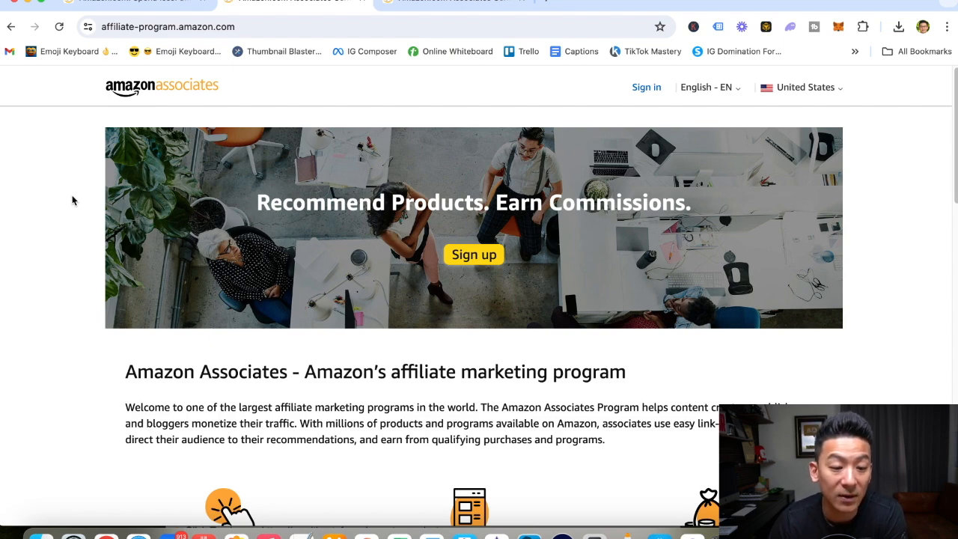
- Scroll down to the Sign up, Recommend and Earn steps offering up to 10% commission
{"action": "scroll", "scroll_direction": "down", "scroll_amount": 3}
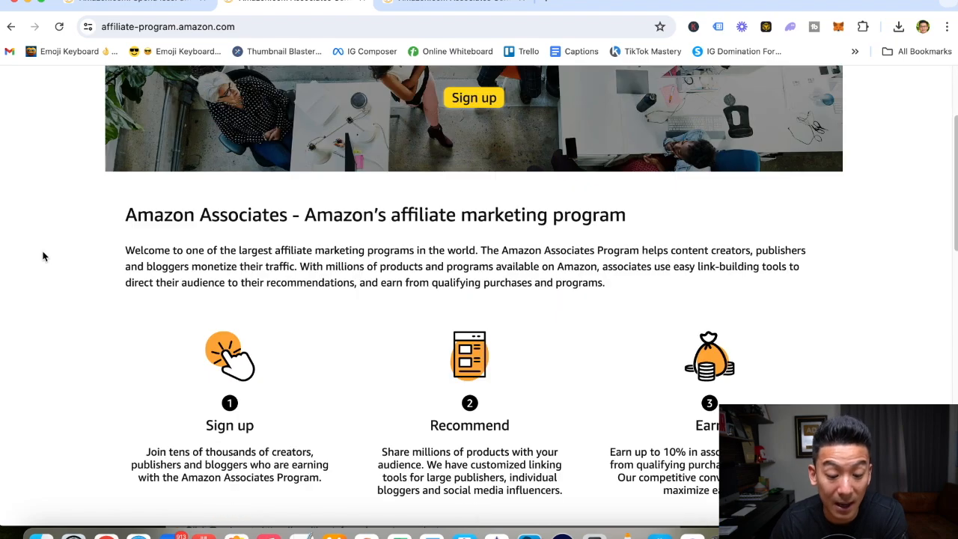
{"action": "scroll", "scroll_direction": "down", "scroll_amount": 3}
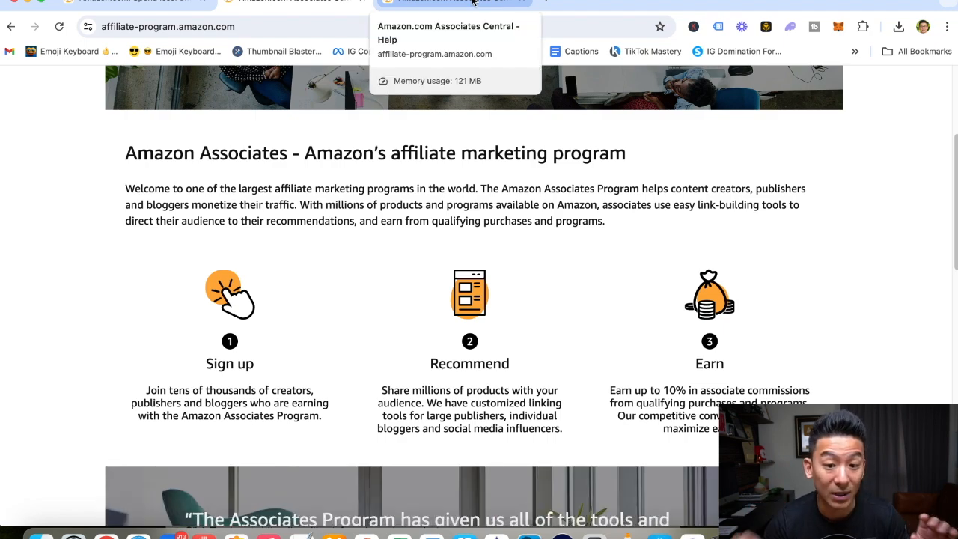
{"action": "mouse_move", "coordinate": [373, 234]}
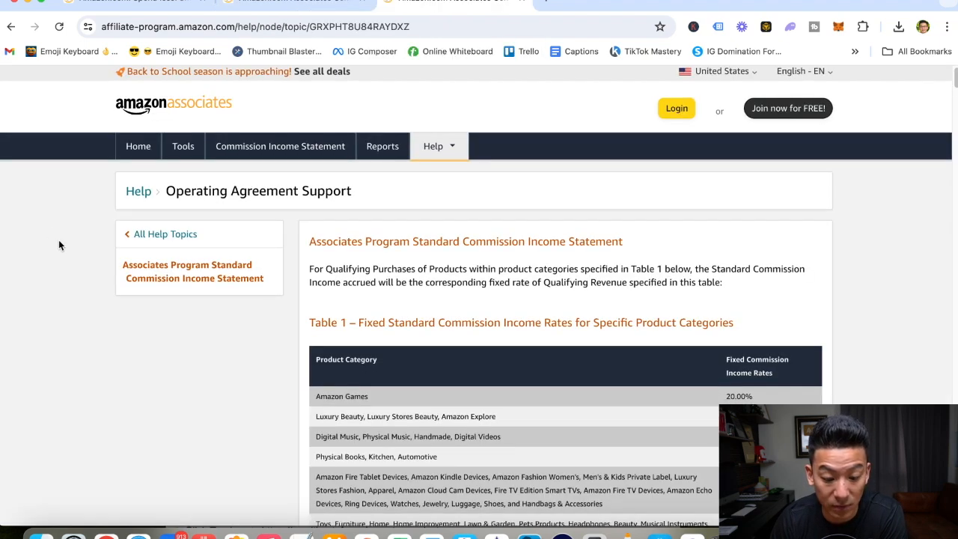
- Scroll the Operating Agreement Support page to Table 1 – Fixed Standard Commission Income Rates
{"action": "scroll", "scroll_direction": "down", "scroll_amount": 3}
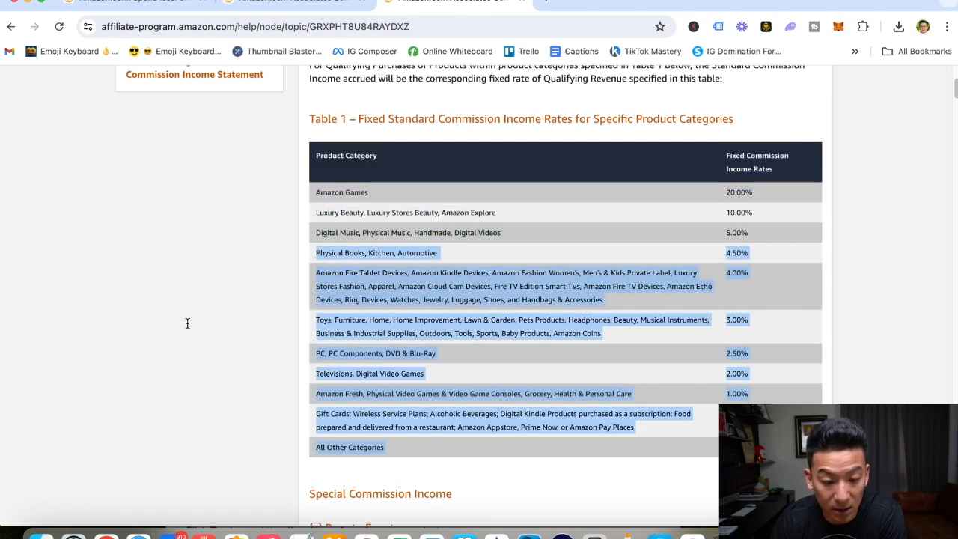
{"action": "scroll", "scroll_direction": "down", "scroll_amount": 3}
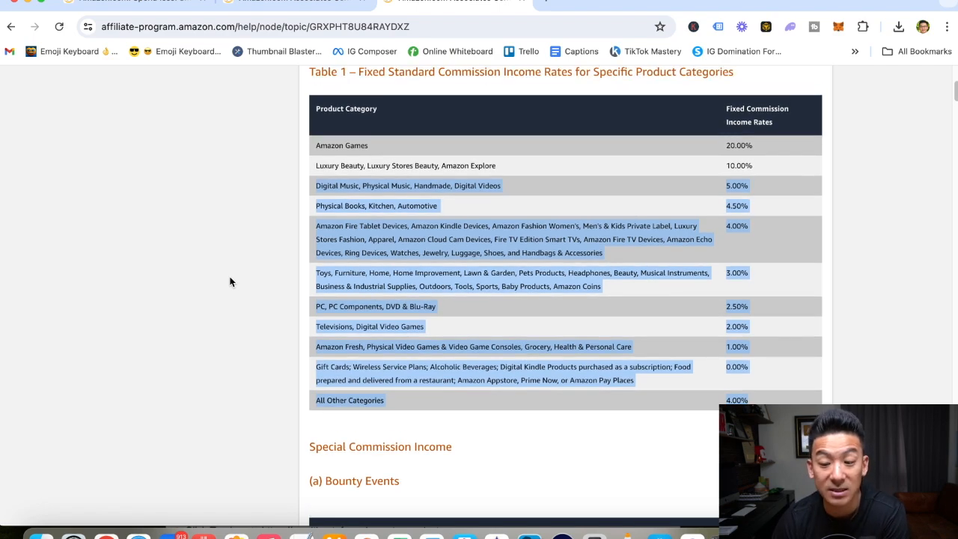
{"action": "scroll", "scroll_direction": "down", "scroll_amount": 3}
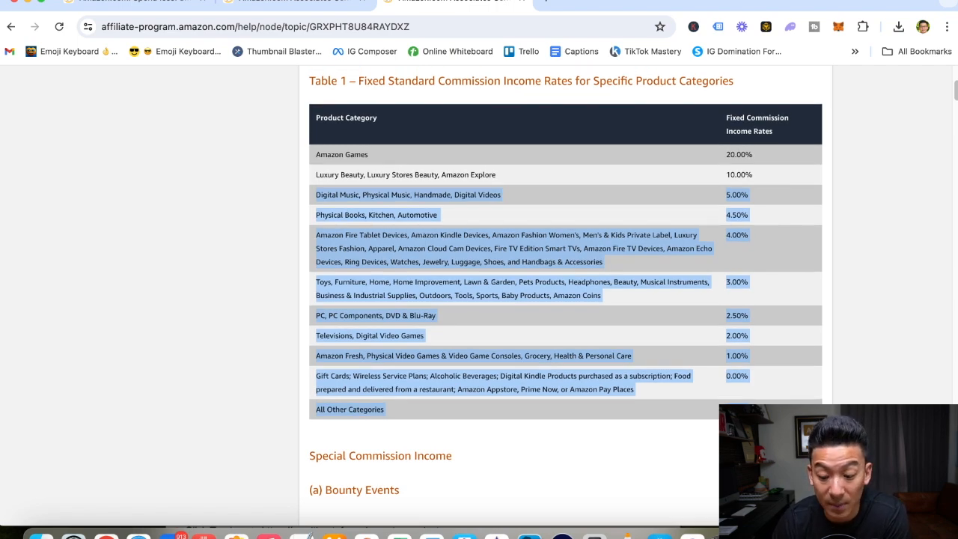
{"action": "mouse_move", "coordinate": [757, 325]}
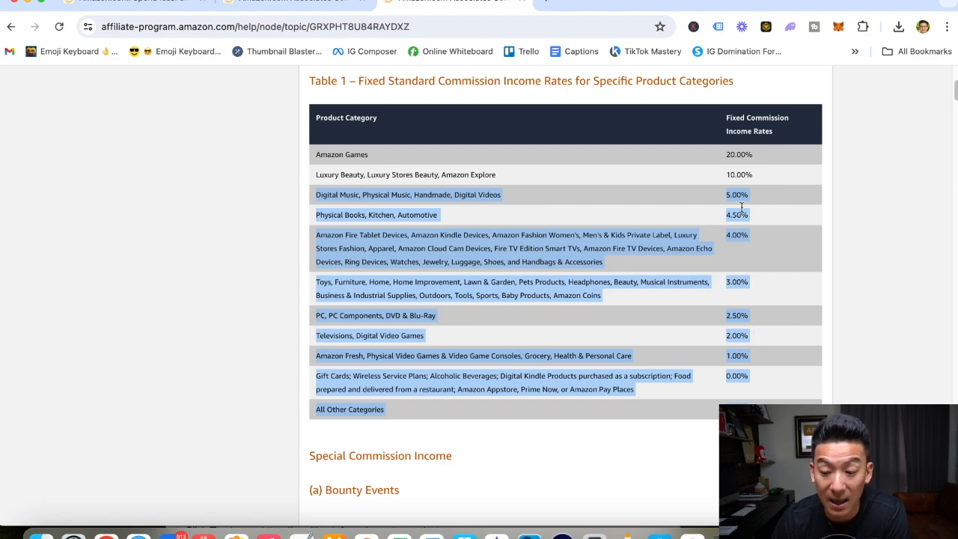
{"action": "mouse_move", "coordinate": [555, 235]}
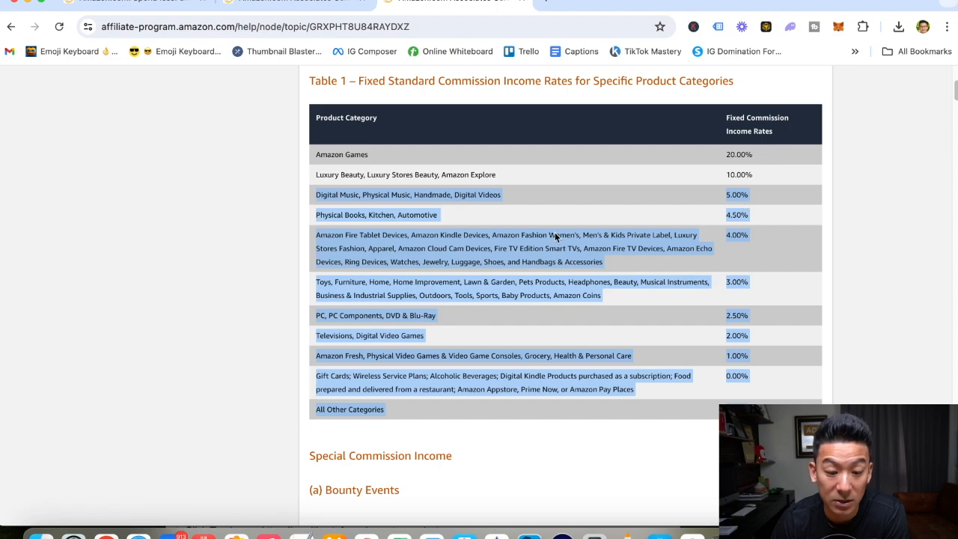
{"action": "mouse_move", "coordinate": [232, 268]}
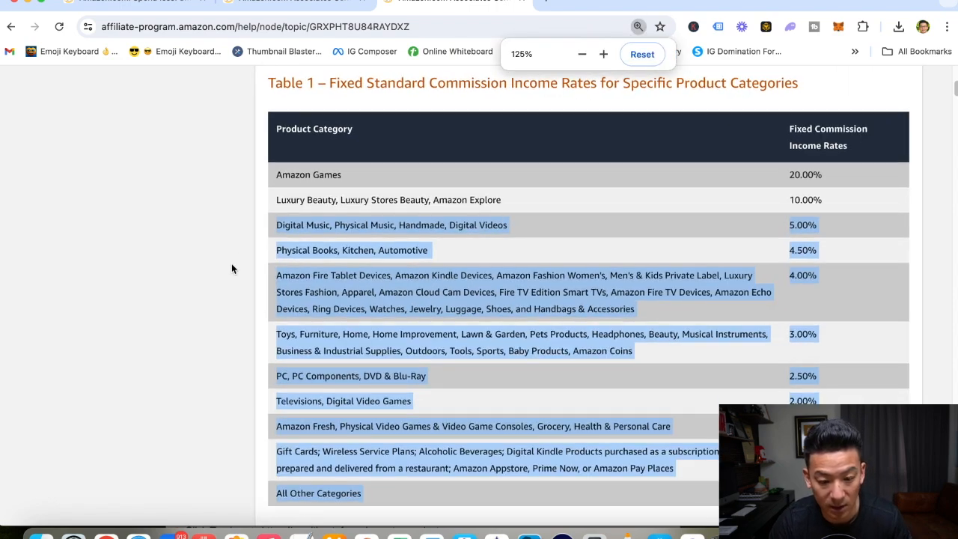
- Scroll through the commission rate categories, from 20% down to 0%
{"action": "scroll", "scroll_direction": "down", "scroll_amount": 3}
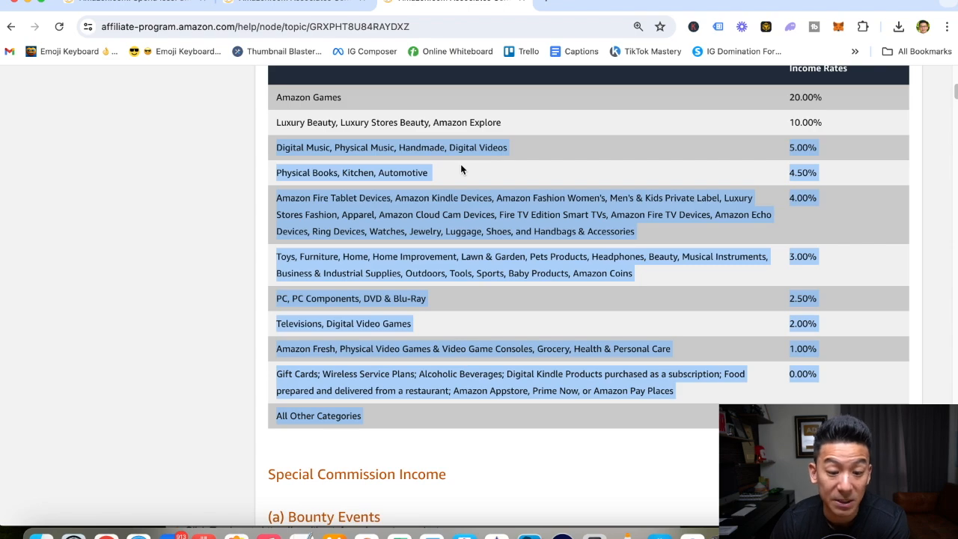
{"action": "mouse_move", "coordinate": [503, 160]}
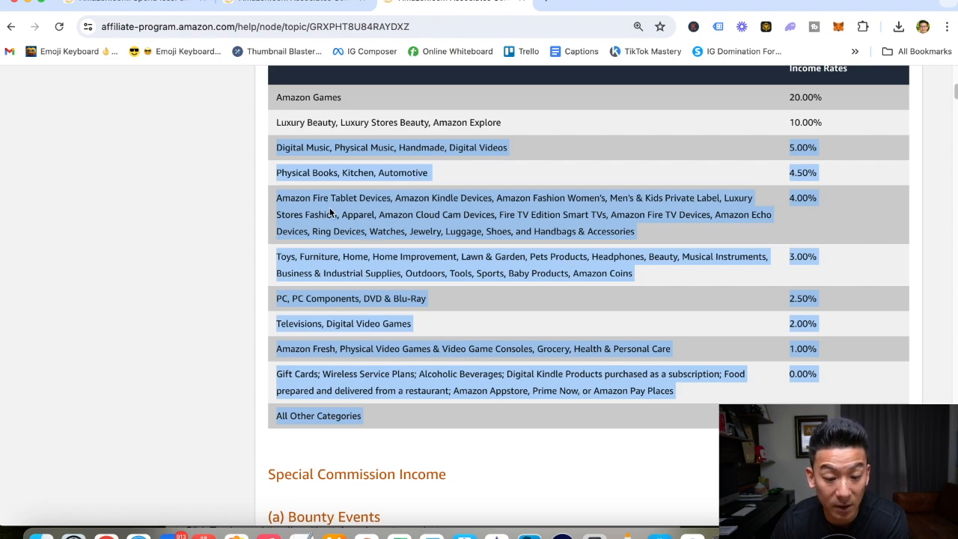
{"action": "mouse_move", "coordinate": [503, 209]}
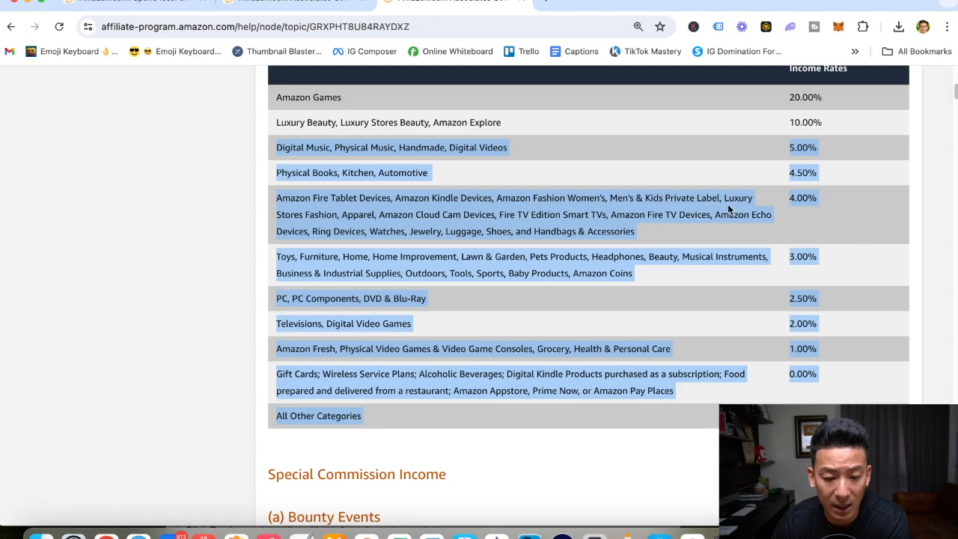
{"action": "mouse_move", "coordinate": [550, 244]}
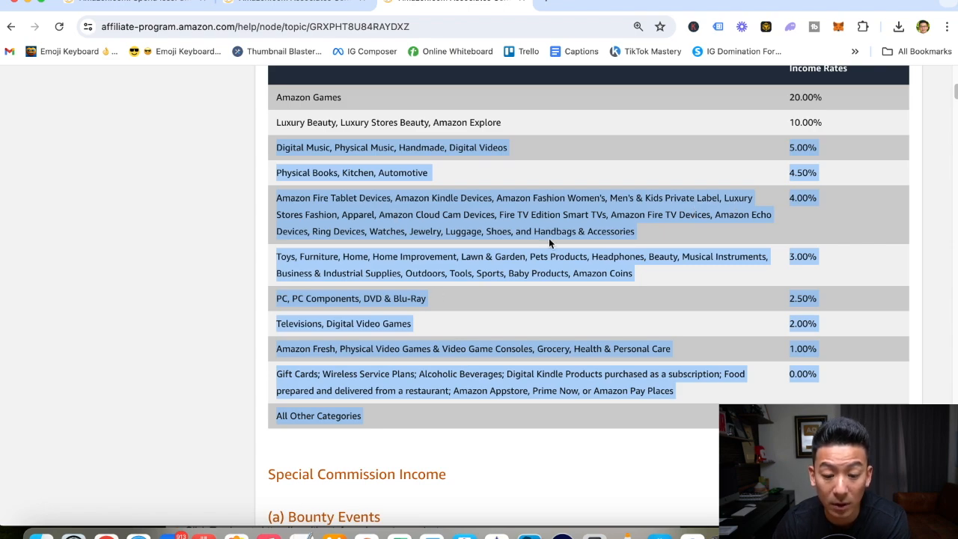
{"action": "mouse_move", "coordinate": [681, 227]}
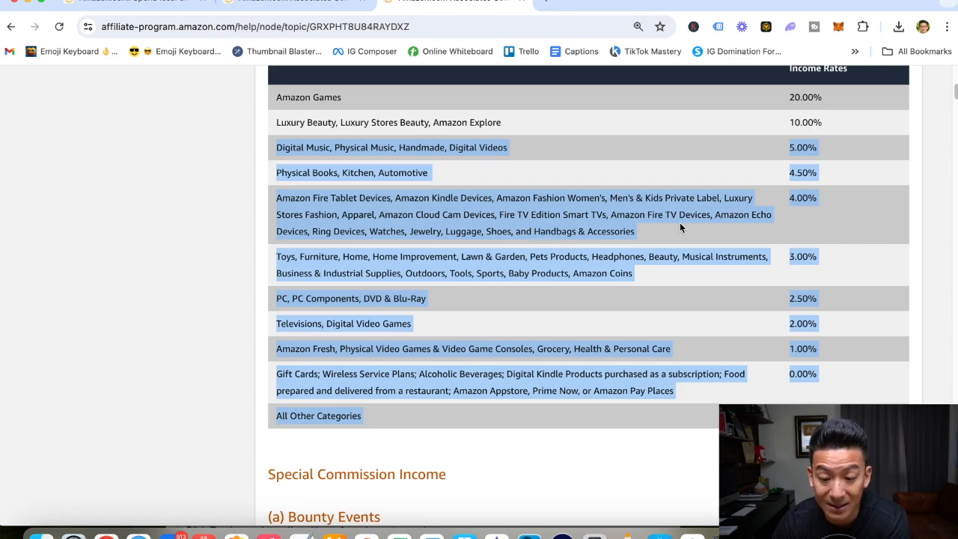
{"action": "mouse_move", "coordinate": [298, 253]}
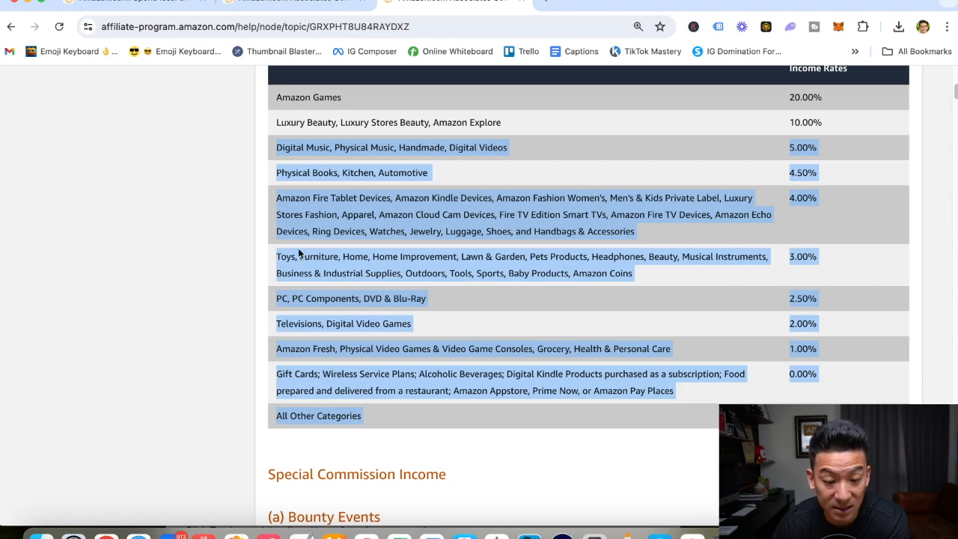
{"action": "mouse_move", "coordinate": [524, 241]}
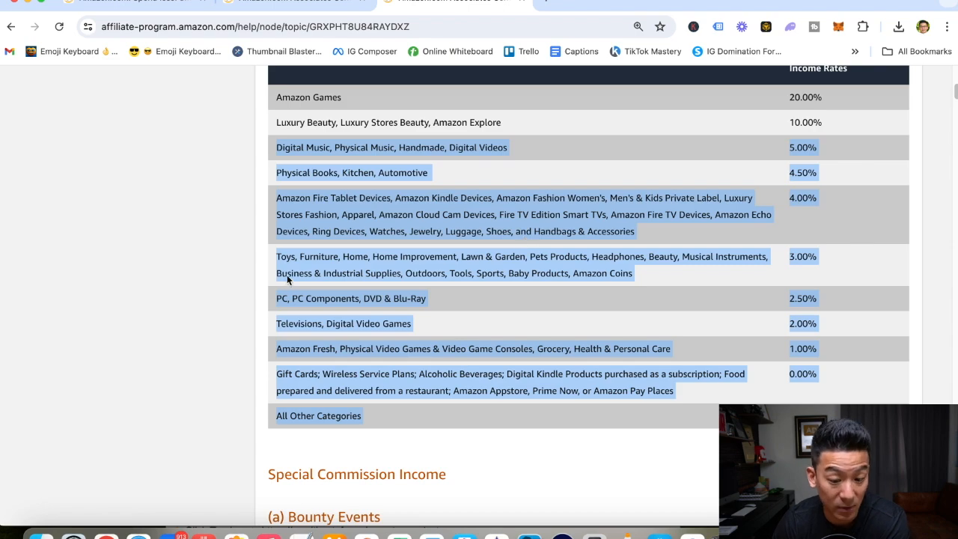
{"action": "mouse_move", "coordinate": [461, 266]}
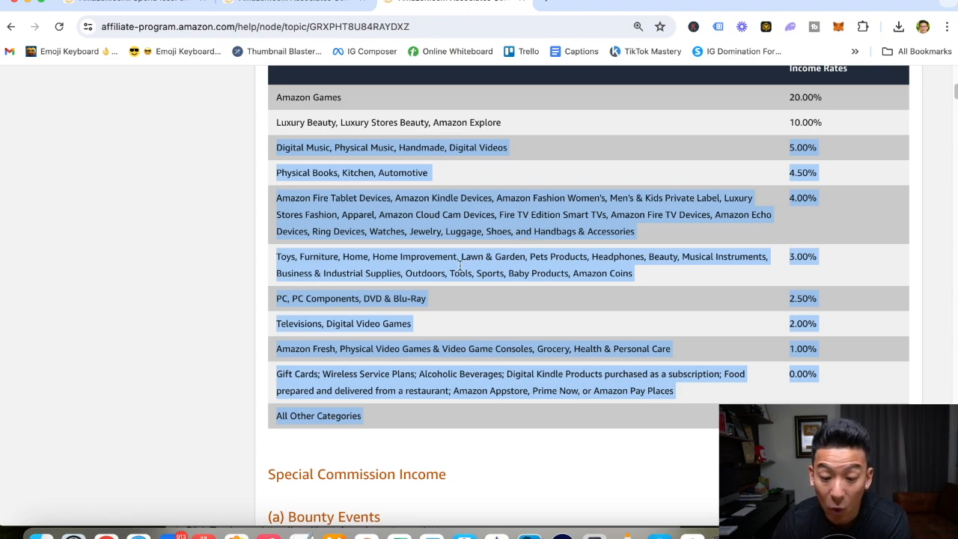
{"action": "mouse_move", "coordinate": [671, 268]}
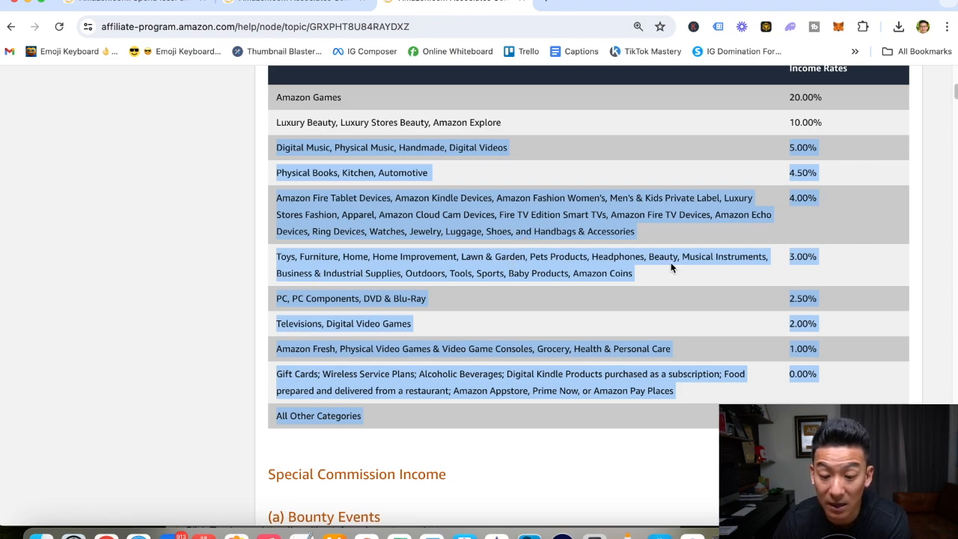
{"action": "mouse_move", "coordinate": [384, 285]}
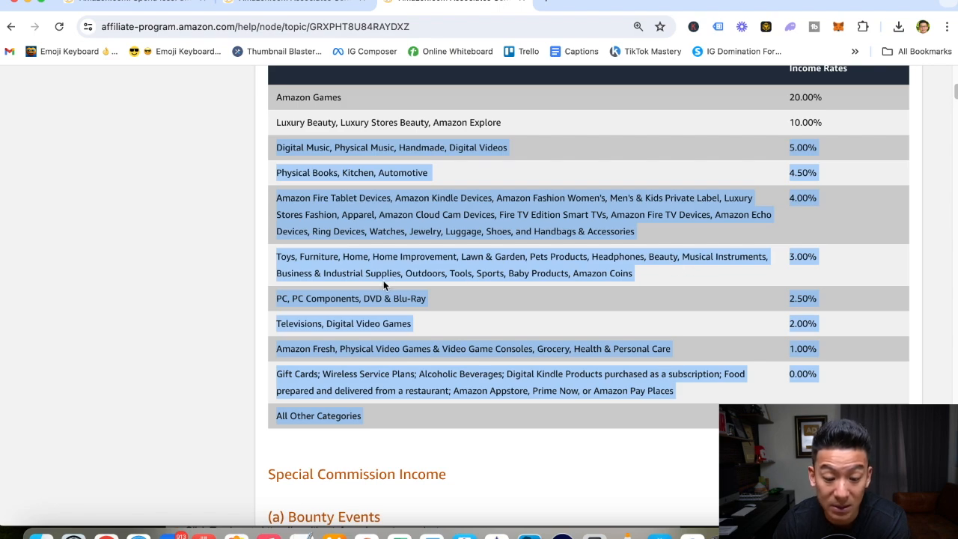
{"action": "mouse_move", "coordinate": [326, 305]}
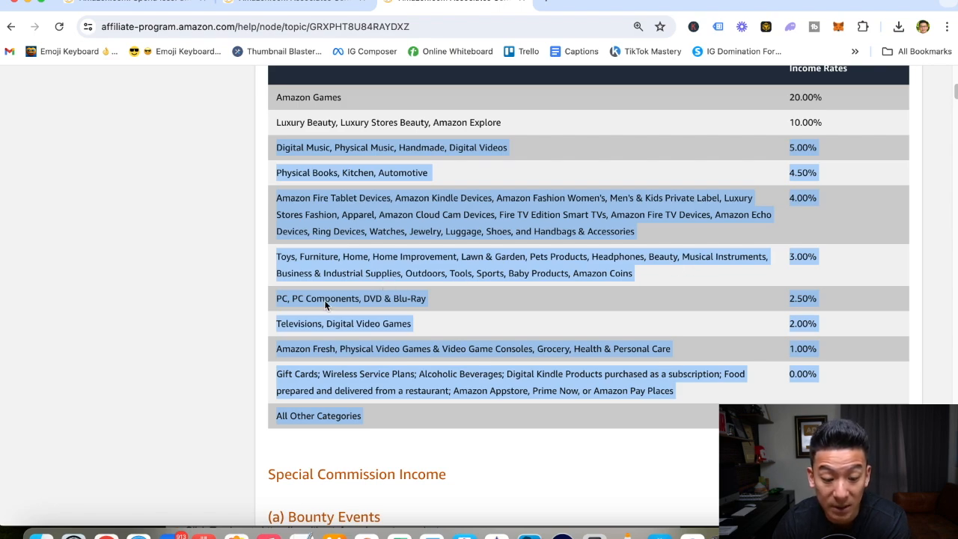
{"action": "mouse_move", "coordinate": [434, 361]}
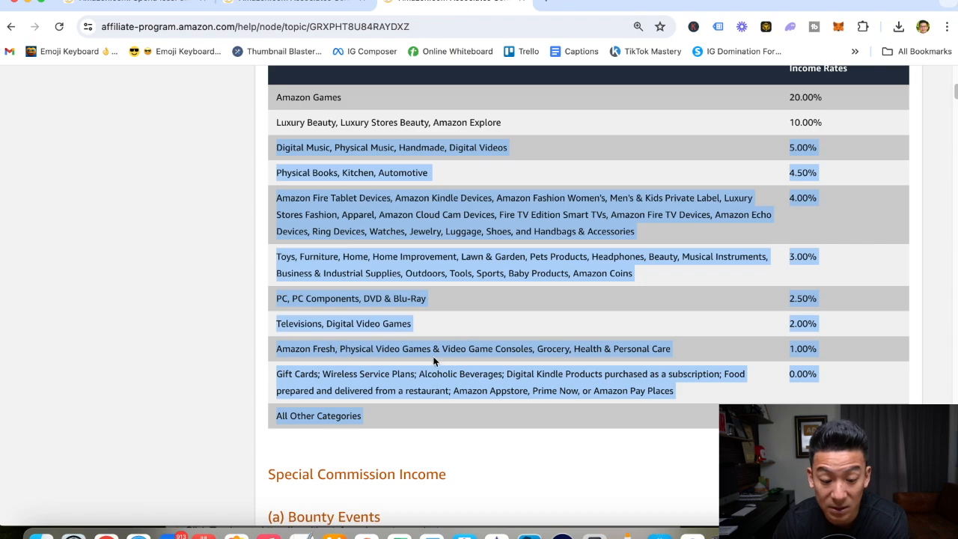
{"action": "mouse_move", "coordinate": [738, 377]}
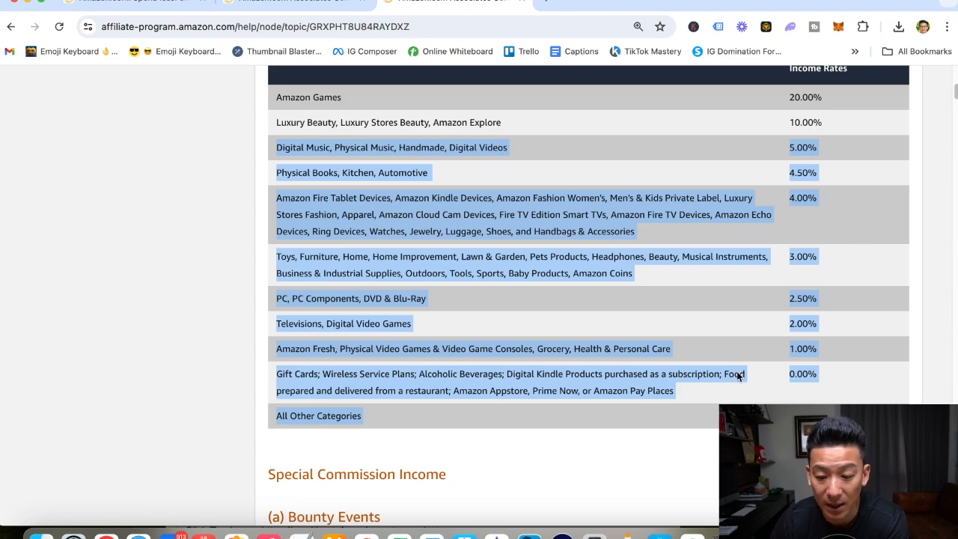
{"action": "mouse_move", "coordinate": [785, 224]}
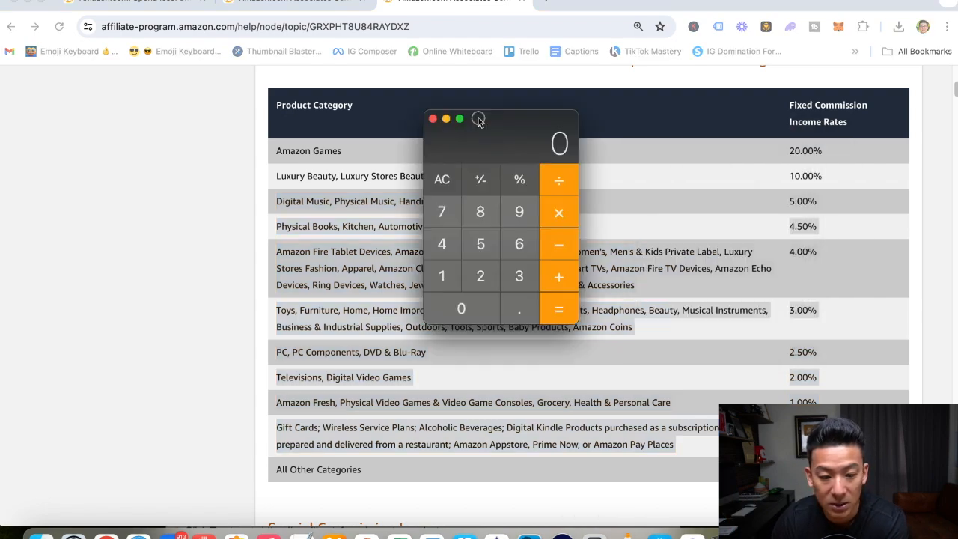
- Move the Calculator window beside the Associates commission rate table
{"action": "left_click_drag", "start_coordinate": [501, 118], "coordinate": [161, 110]}
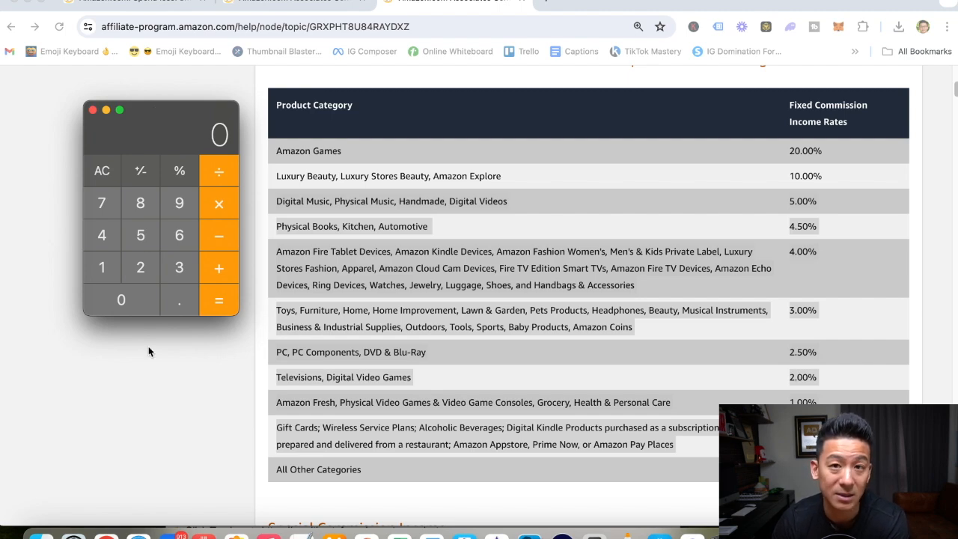
{"action": "mouse_move", "coordinate": [342, 323]}
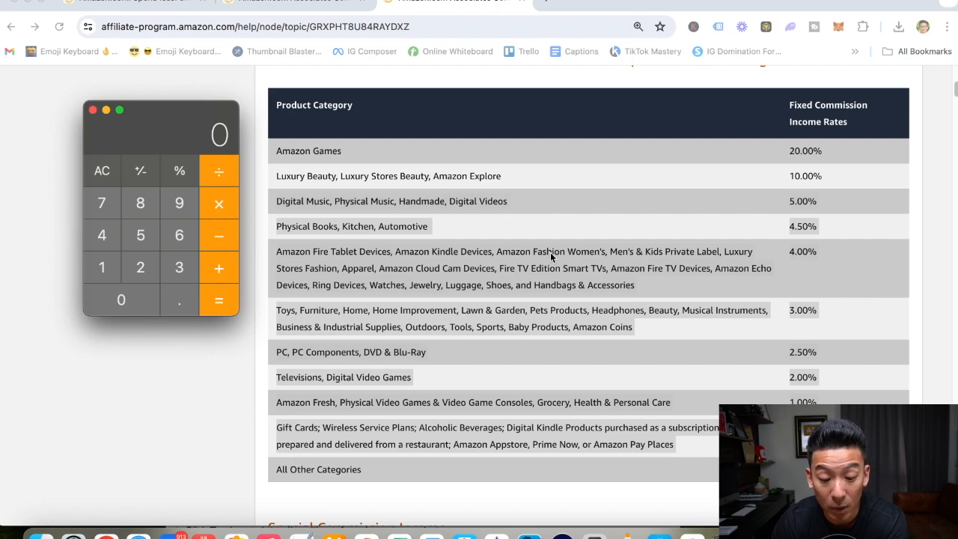
{"action": "mouse_move", "coordinate": [384, 327]}
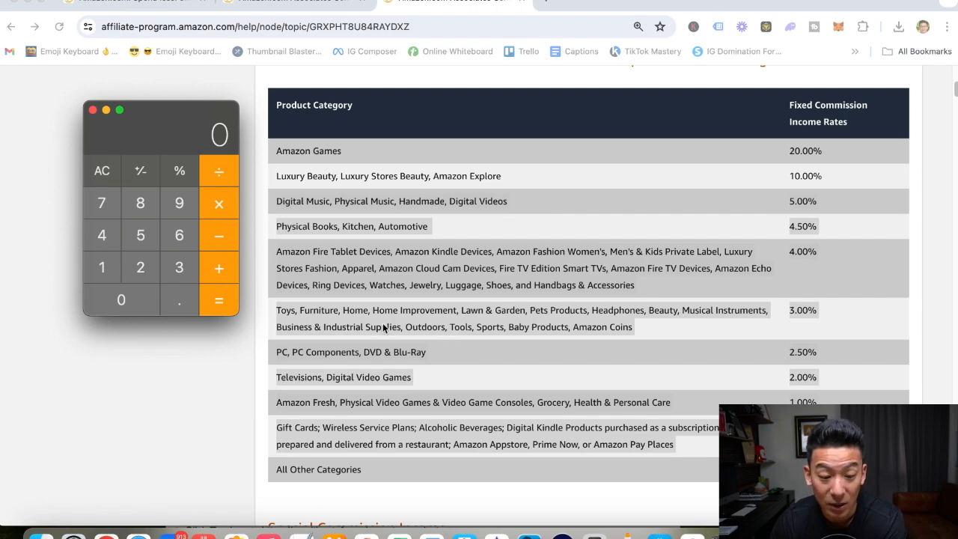
{"action": "mouse_move", "coordinate": [335, 300]}
{"action": "type", "text": "50"}
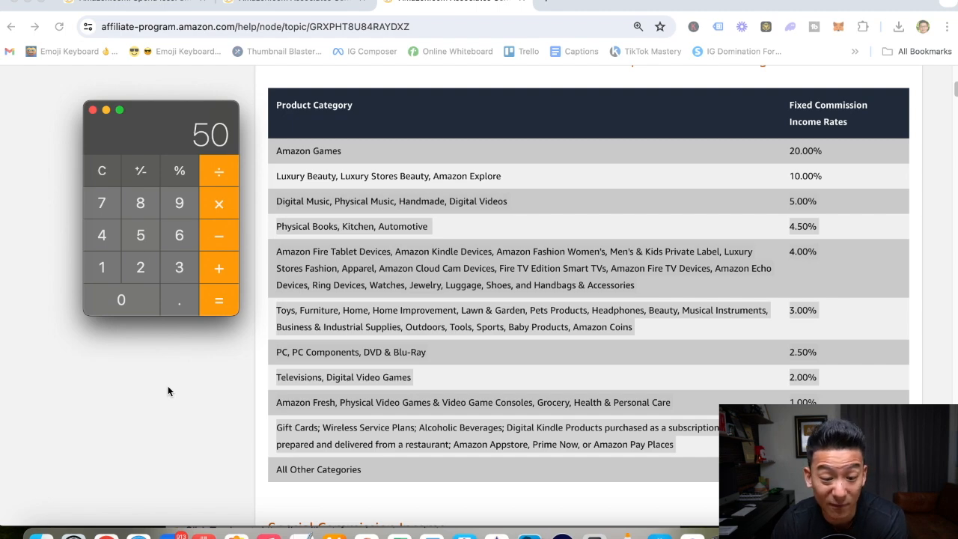
{"action": "mouse_move", "coordinate": [235, 219]}
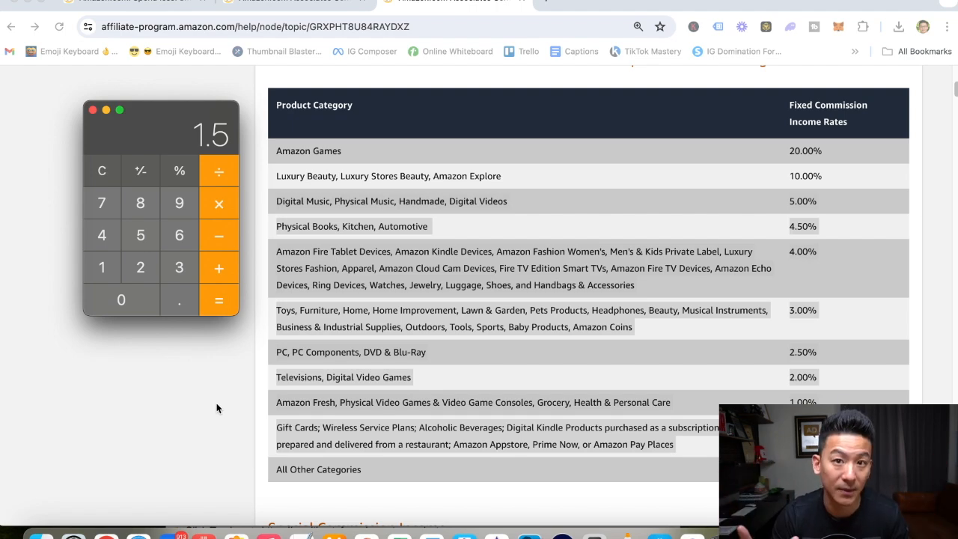
{"action": "mouse_move", "coordinate": [94, 165]}
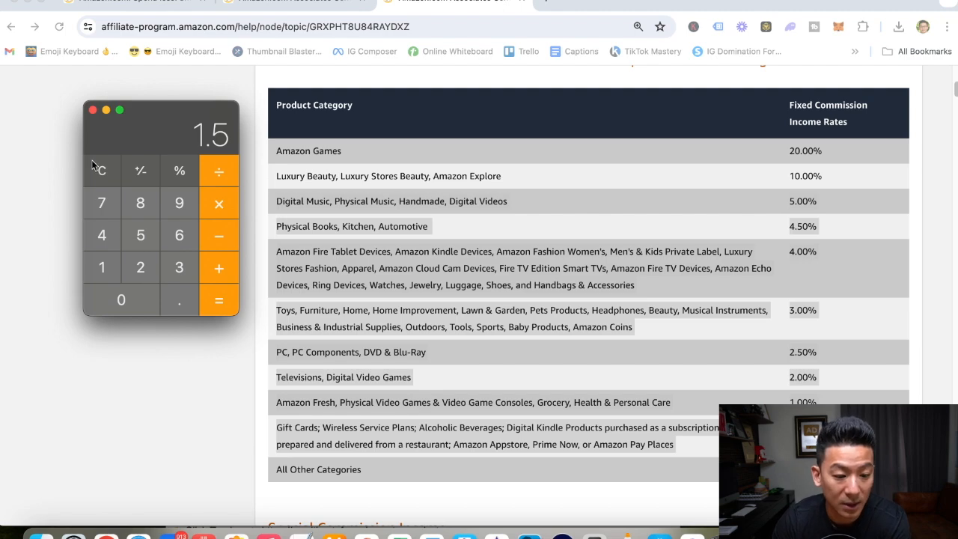
- Clear Calculator and divide the earnings target by 1.5, giving 6666.666666666667
{"action": "left_click", "coordinate": [121, 299]}
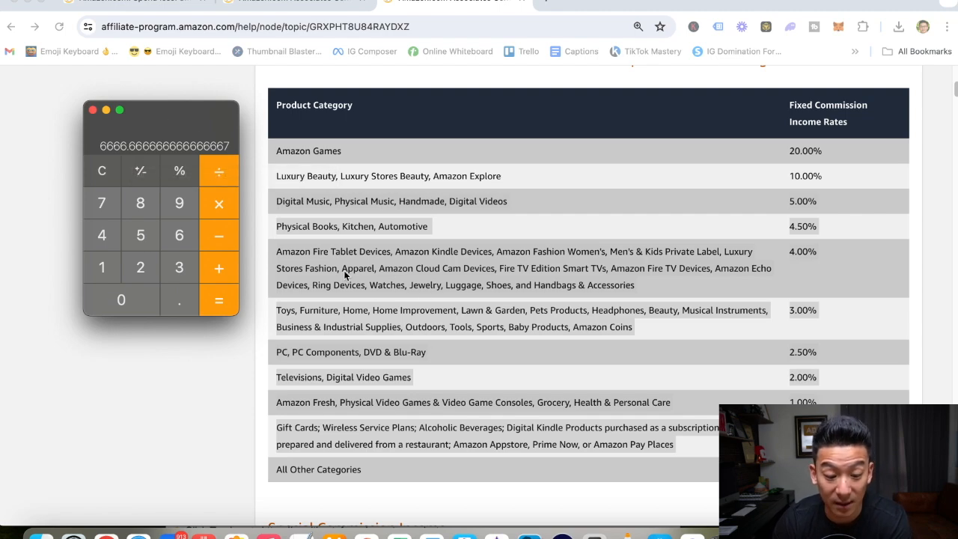
{"action": "mouse_move", "coordinate": [427, 333]}
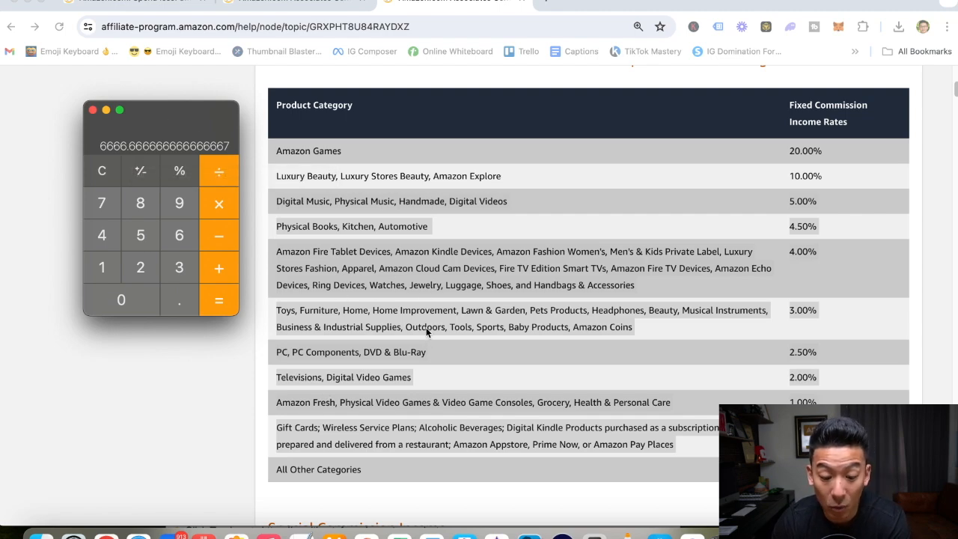
{"action": "mouse_move", "coordinate": [399, 331]}
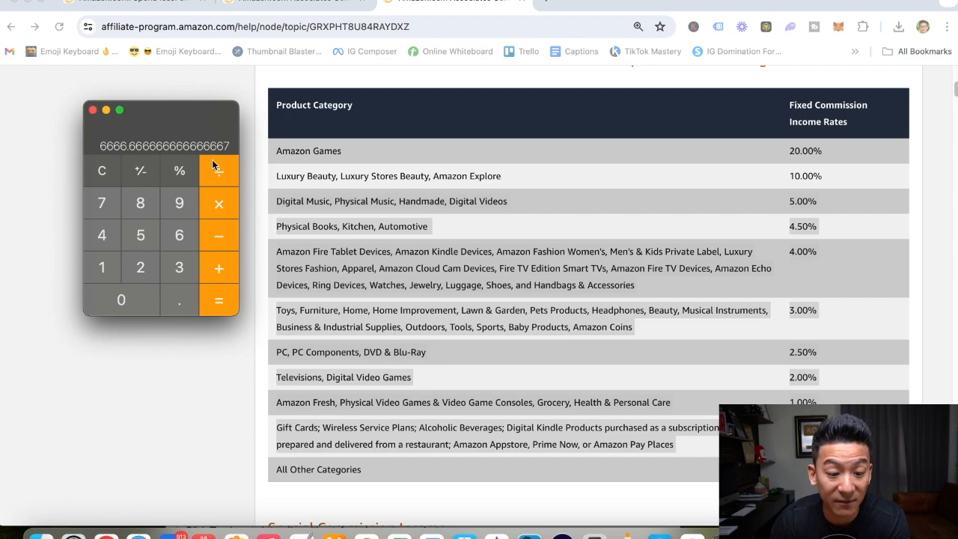
{"action": "left_click", "coordinate": [219, 299]}
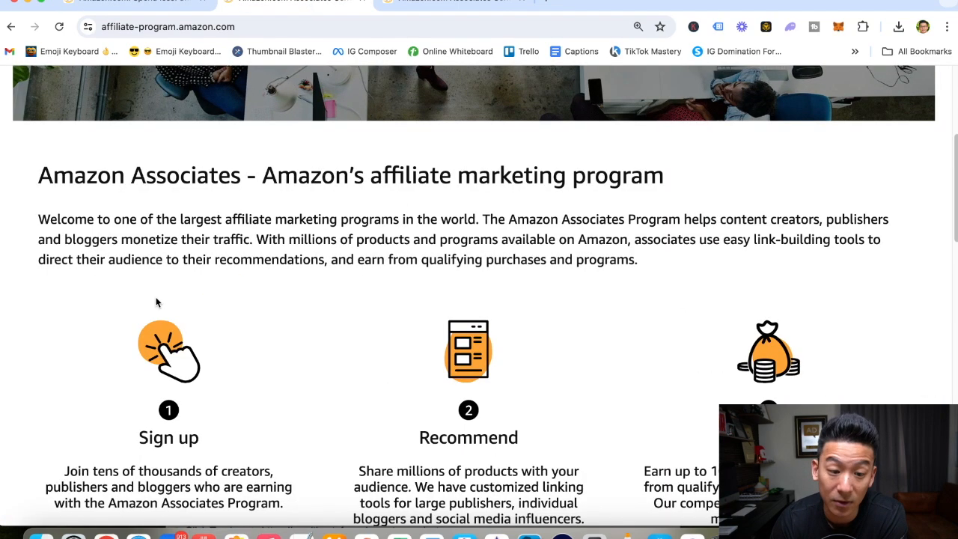
{"action": "scroll", "scroll_direction": "up", "scroll_amount": 3}
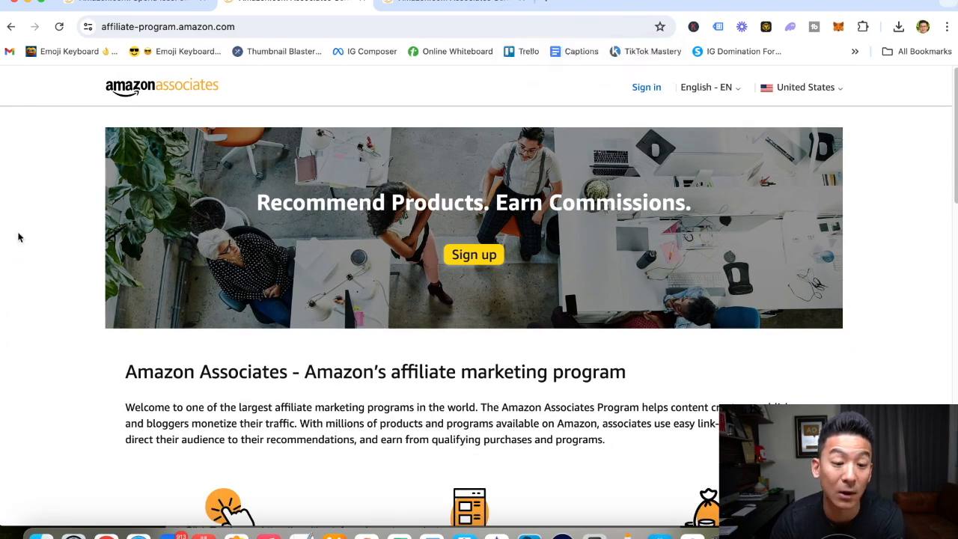
{"action": "scroll", "scroll_direction": "down", "scroll_amount": 3}
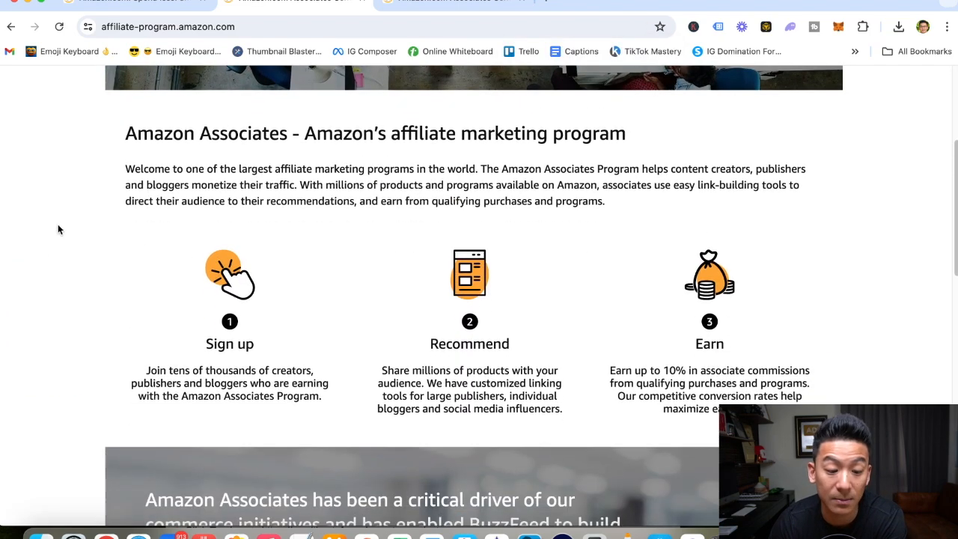
{"action": "scroll", "scroll_direction": "up", "scroll_amount": 3}
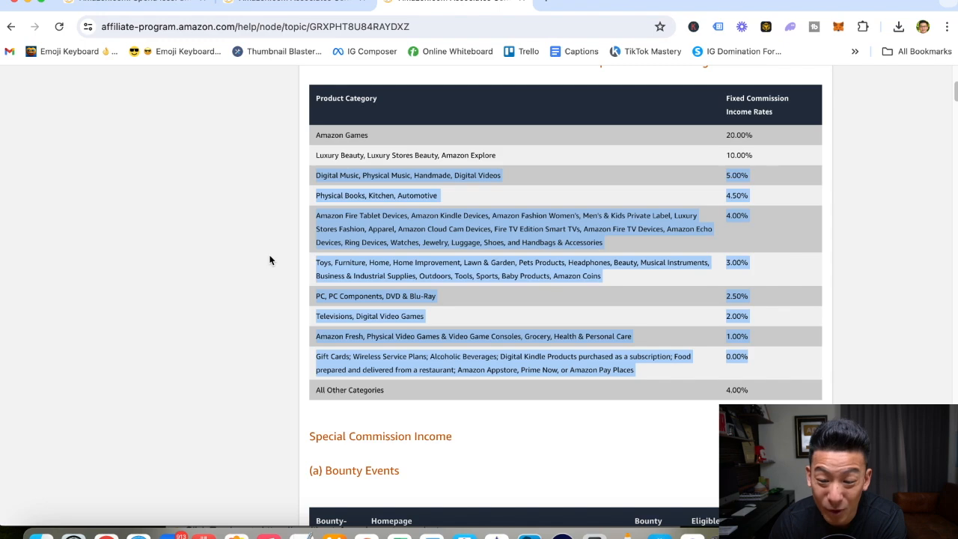
{"action": "mouse_move", "coordinate": [313, 383]}
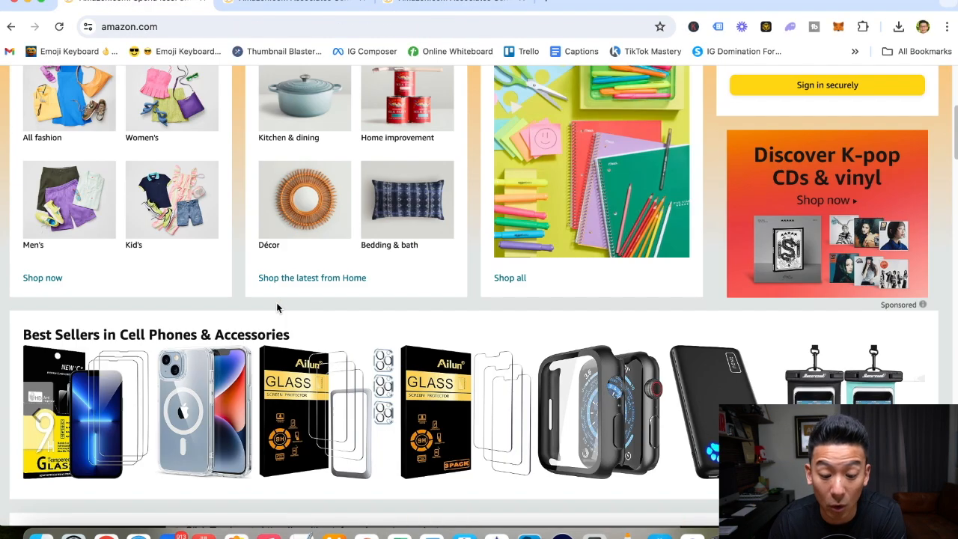
- Scroll down the Amazon.com home page's best-seller rows
{"action": "scroll", "scroll_direction": "down", "scroll_amount": 3}
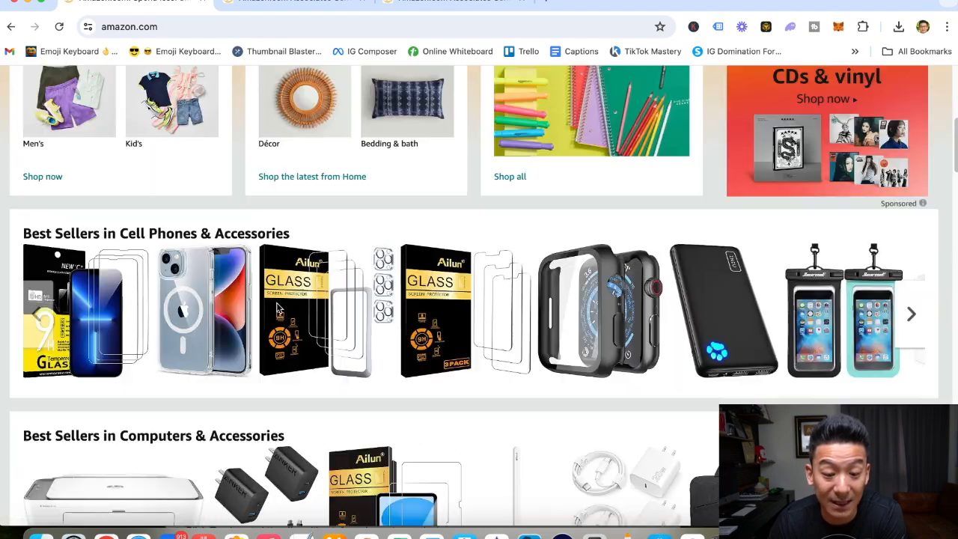
{"action": "scroll", "scroll_direction": "down", "scroll_amount": 3}
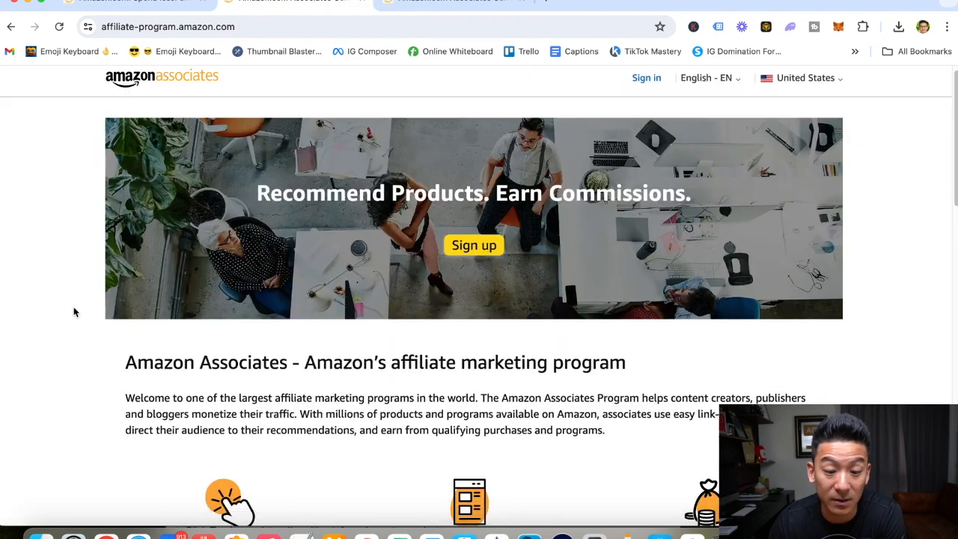
- Scroll the Amazon Associates home page with its sign-up banner and overview
{"action": "scroll", "scroll_direction": "down", "scroll_amount": 3}
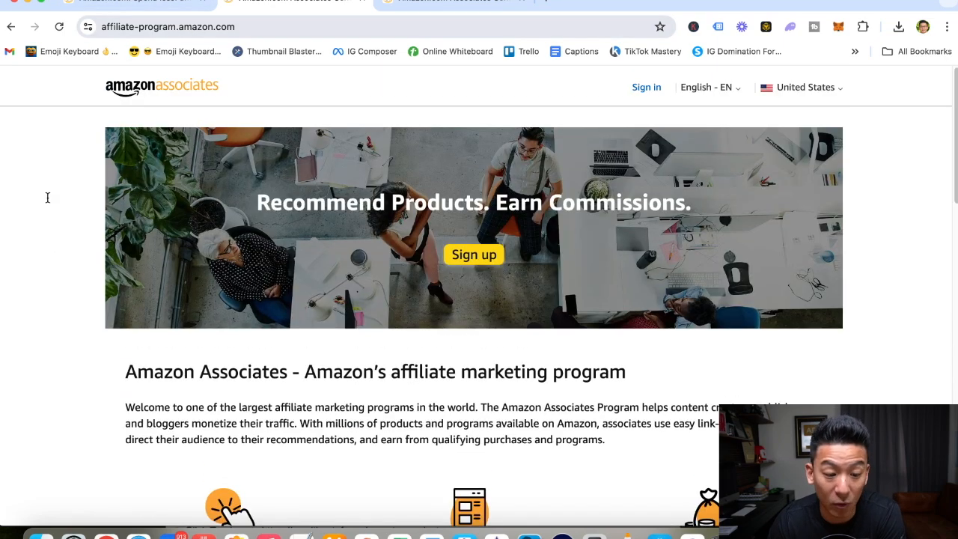
{"action": "mouse_move", "coordinate": [96, 244]}
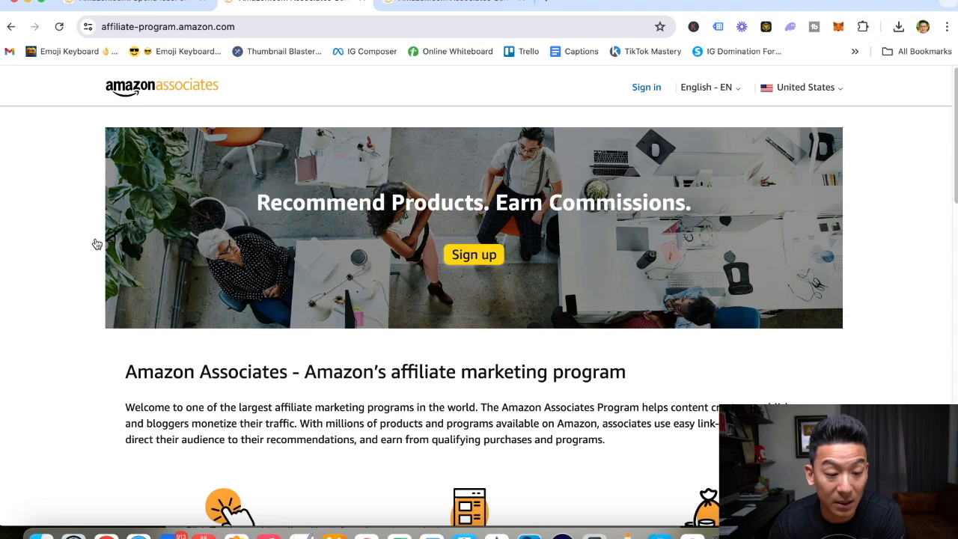
{"action": "mouse_move", "coordinate": [443, 65]}
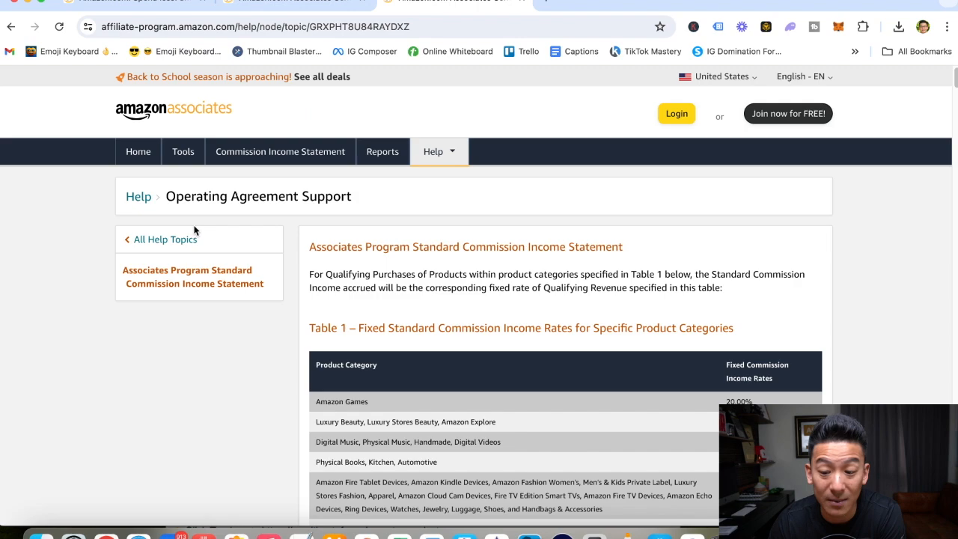
{"action": "scroll", "scroll_direction": "down", "scroll_amount": 3}
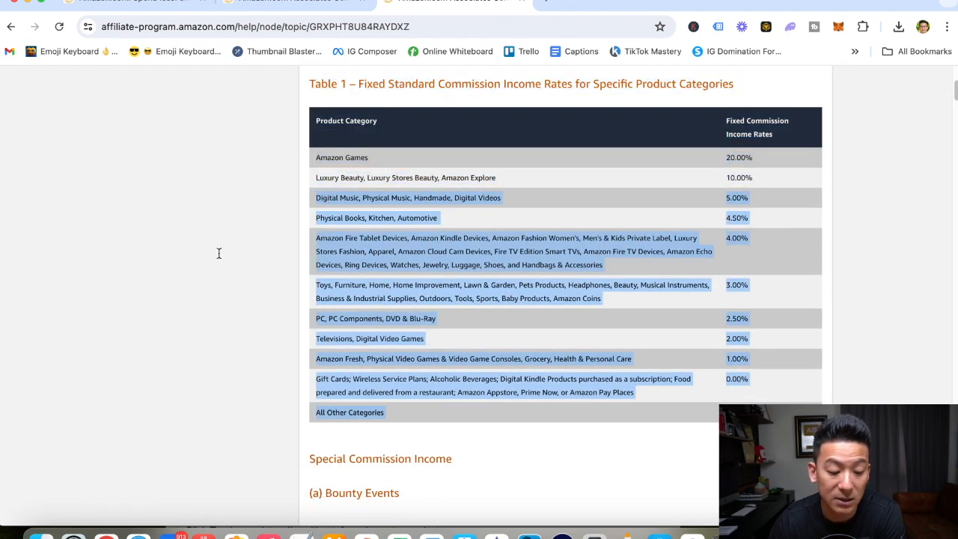
{"action": "mouse_move", "coordinate": [220, 258]}
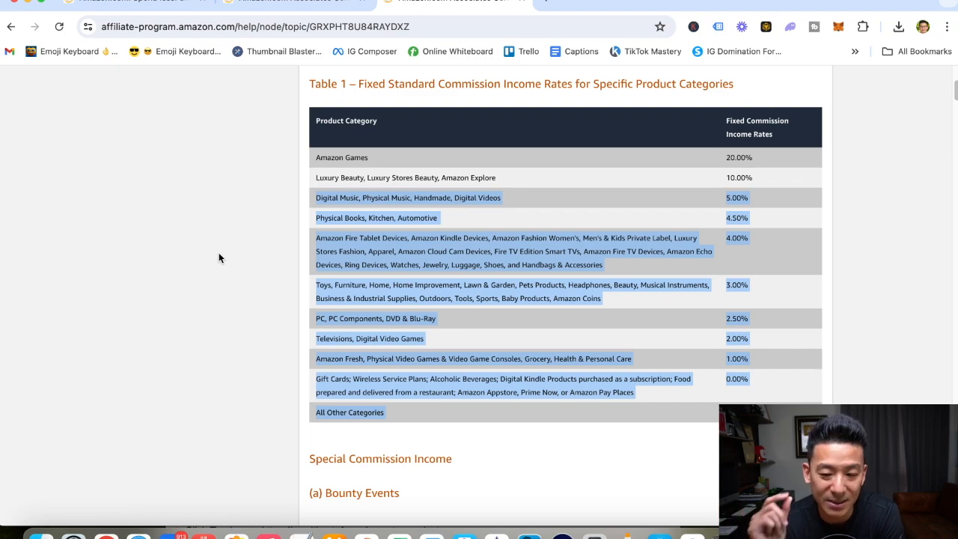